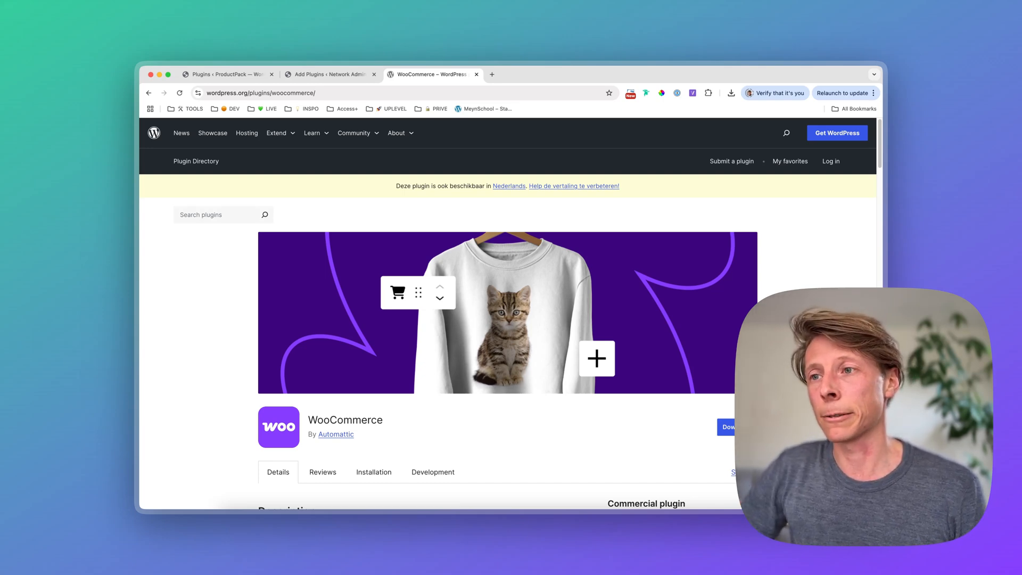
- Show the network Add Plugins results for 'woocommerce' with WooCommerce ready to network activate
{"action": "scroll", "scroll_direction": "down", "scroll_amount": 3}
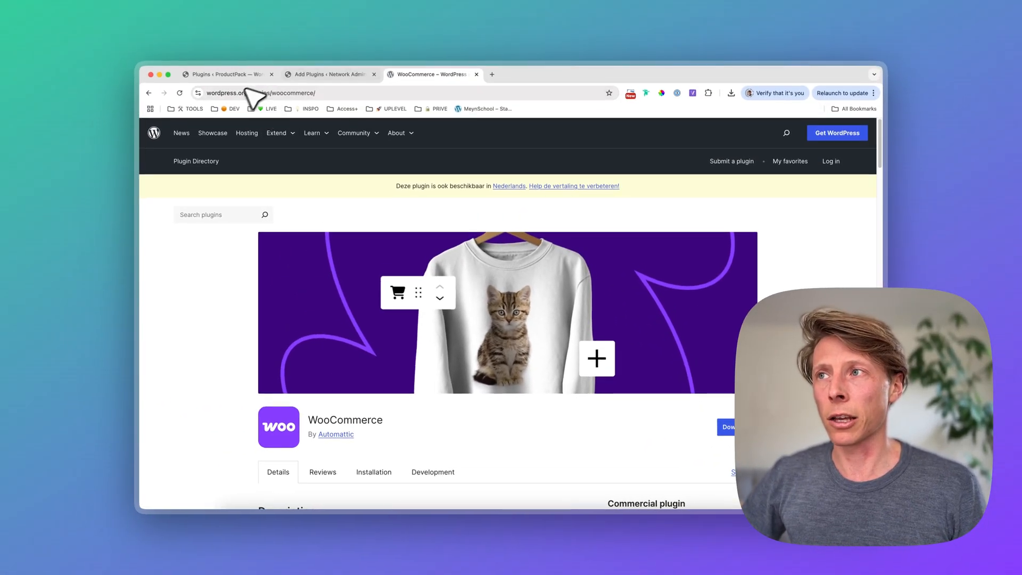
{"action": "left_click", "coordinate": [329, 73]}
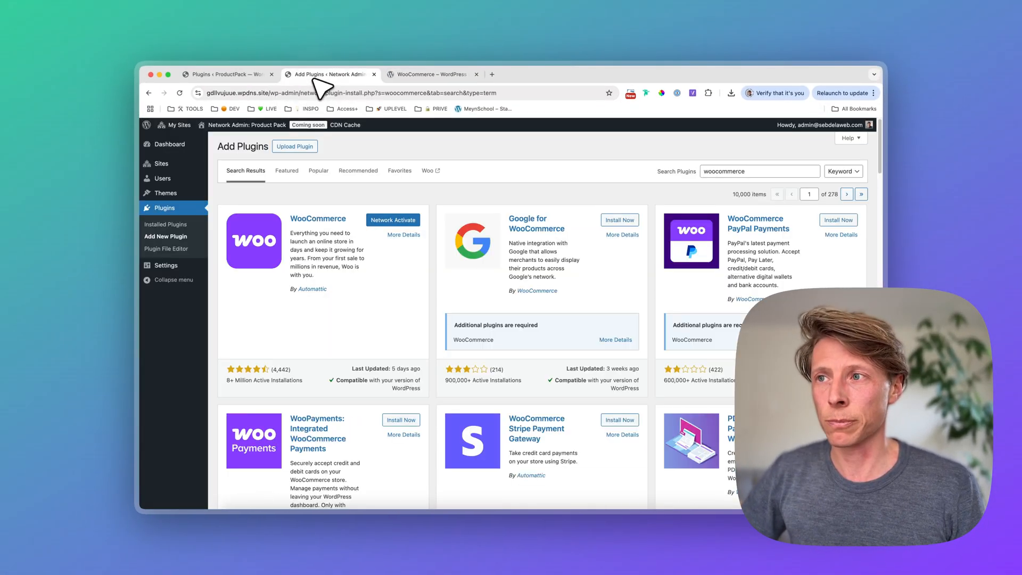
{"action": "mouse_move", "coordinate": [566, 207]}
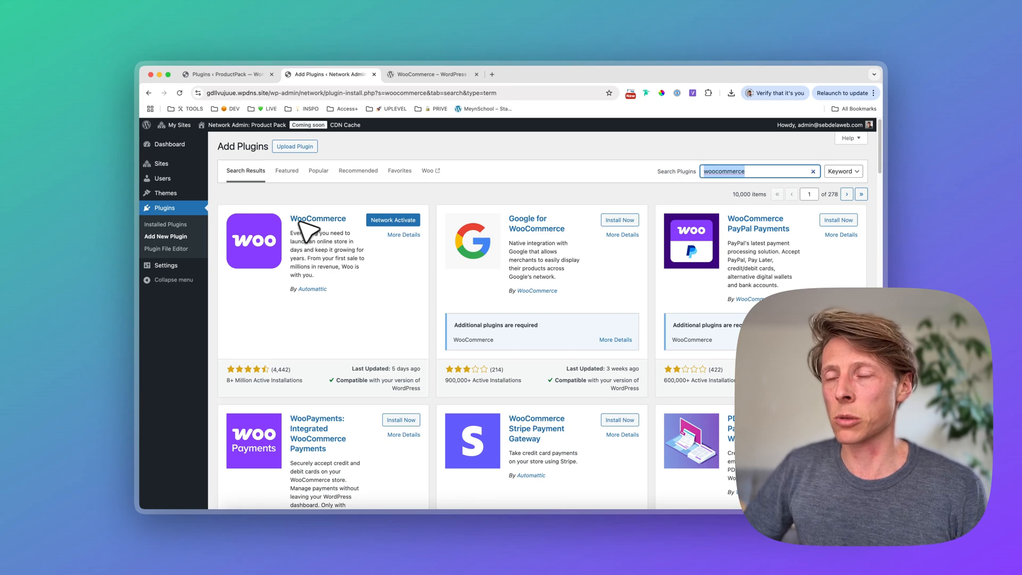
{"action": "mouse_move", "coordinate": [322, 187]}
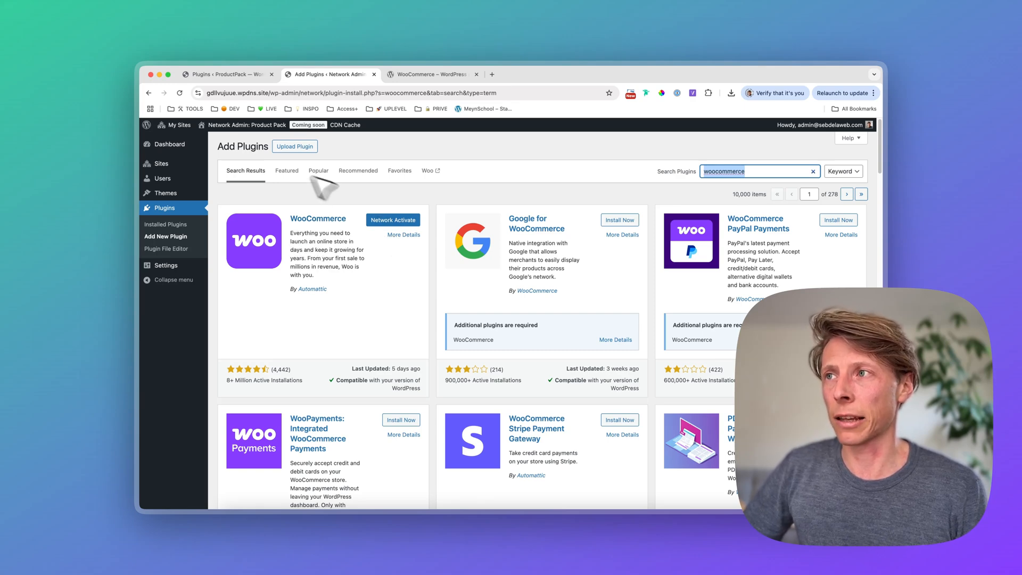
{"action": "mouse_move", "coordinate": [385, 249]}
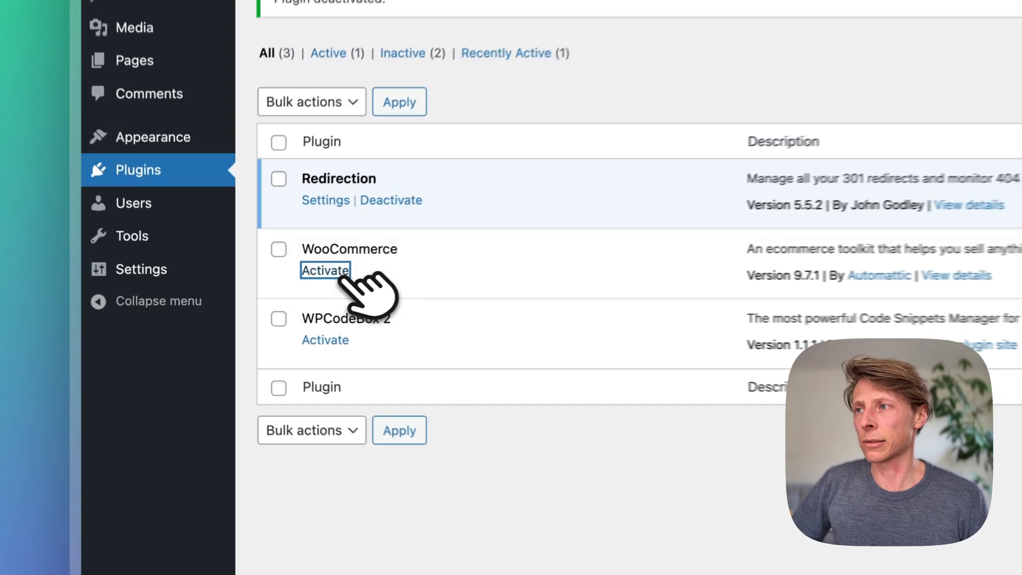
- Activate WooCommerce from the Plugins list, reaching the Welcome to Woo screen
{"action": "left_click", "coordinate": [325, 270]}
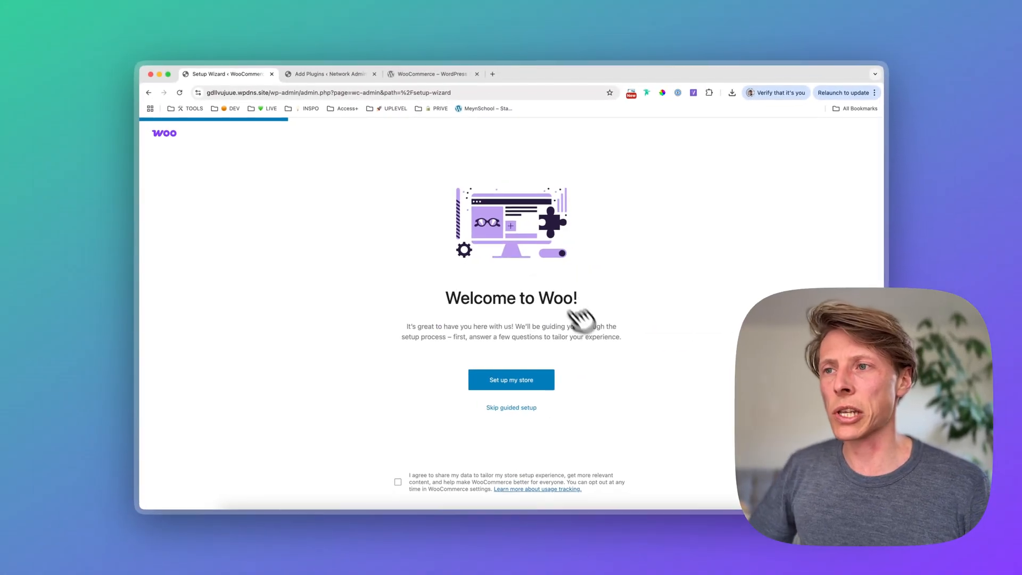
{"action": "mouse_move", "coordinate": [584, 359]}
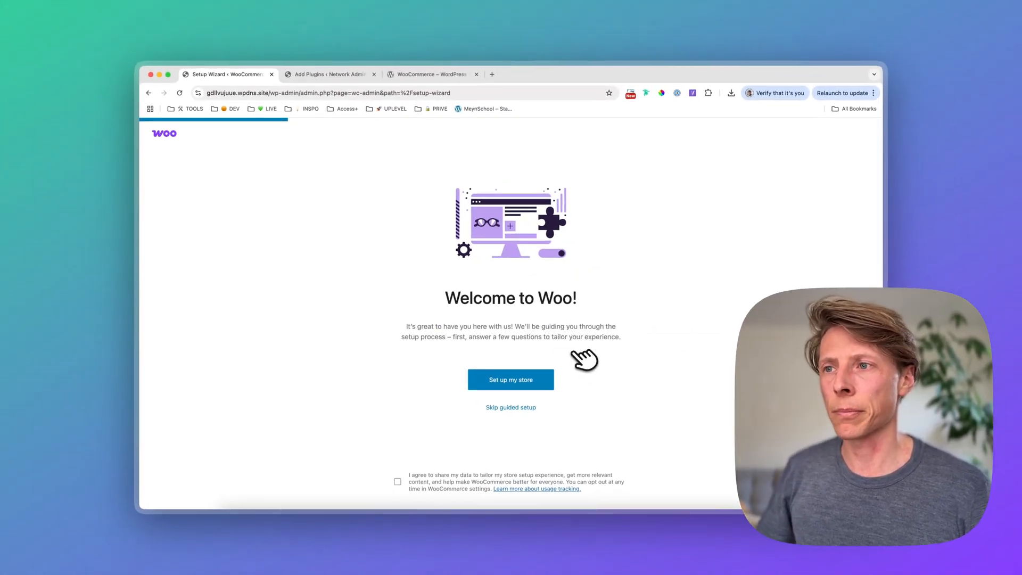
{"action": "mouse_move", "coordinate": [434, 453]}
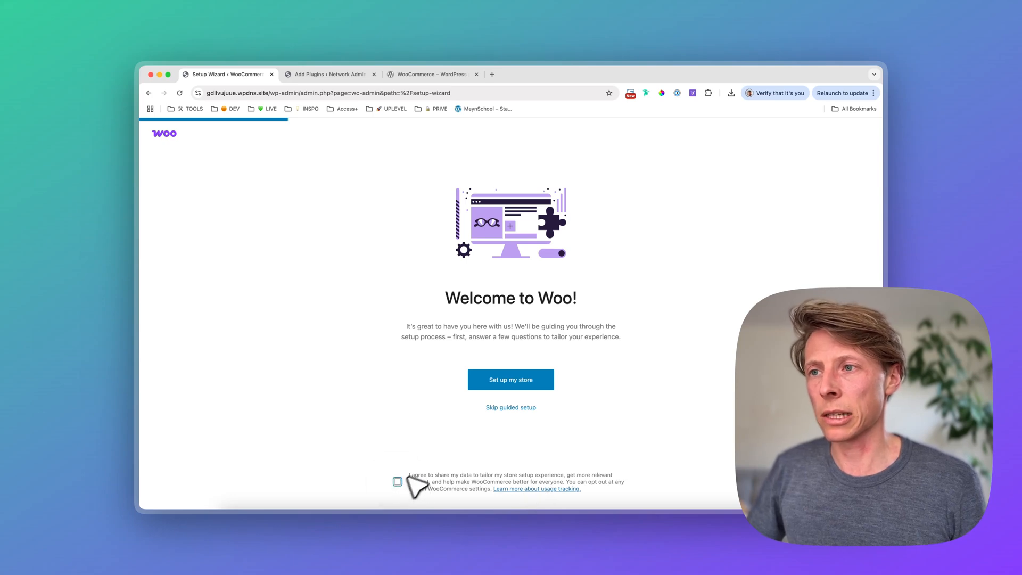
- Begin store setup and continue with 'I'm just starting my business' selected
{"action": "left_click", "coordinate": [511, 380]}
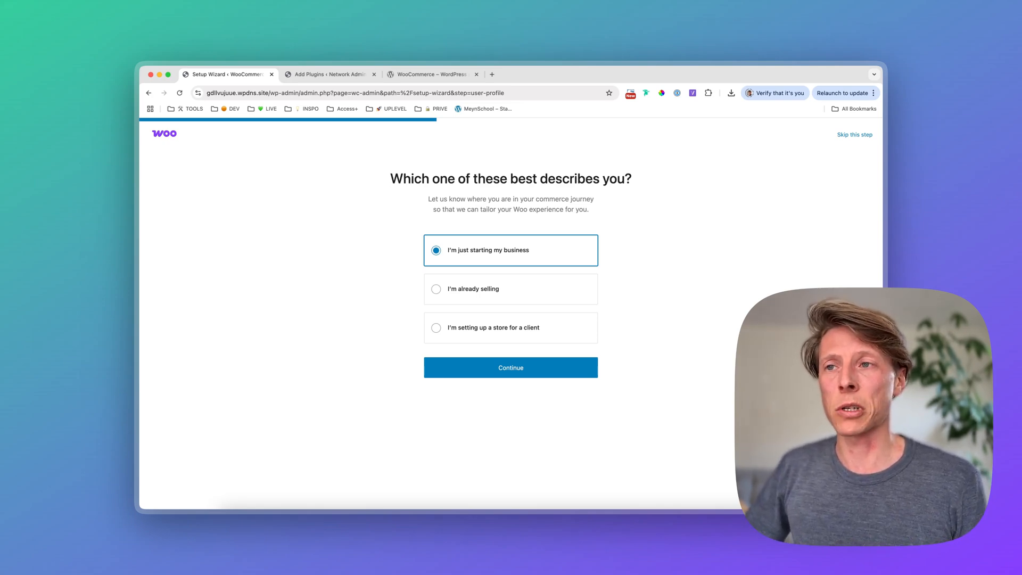
{"action": "mouse_move", "coordinate": [476, 305]}
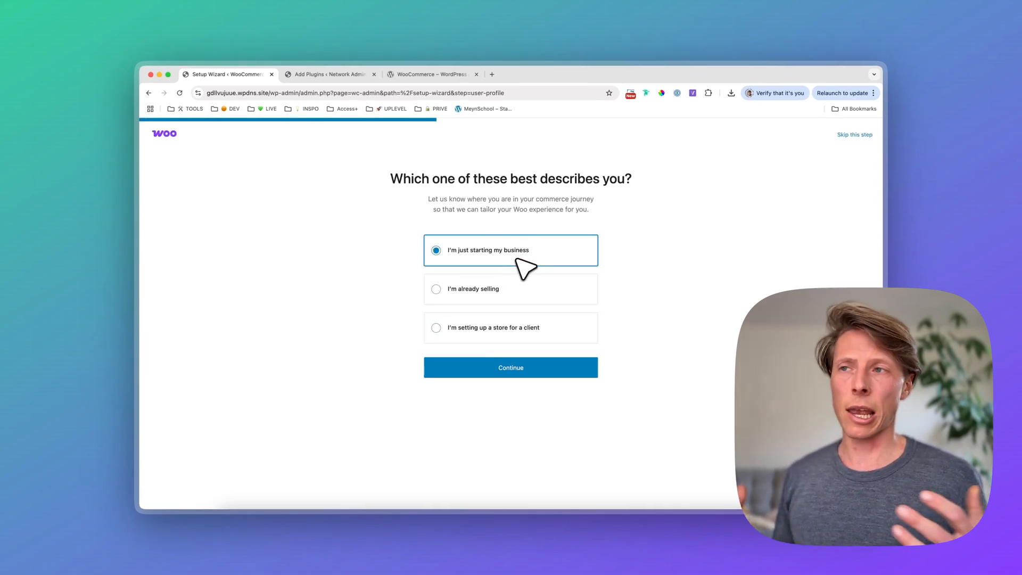
{"action": "mouse_move", "coordinate": [633, 288]}
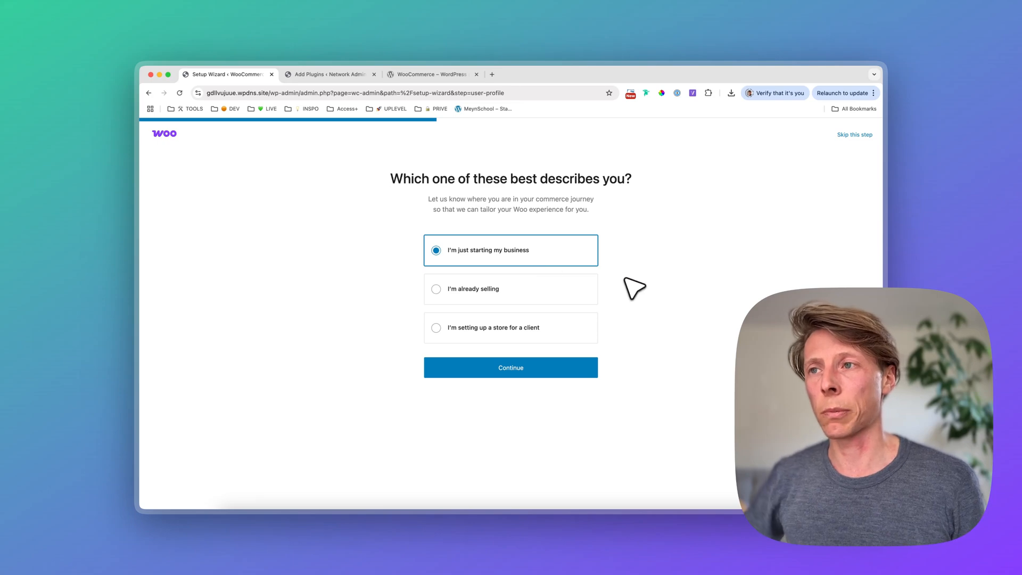
{"action": "left_click", "coordinate": [510, 367]}
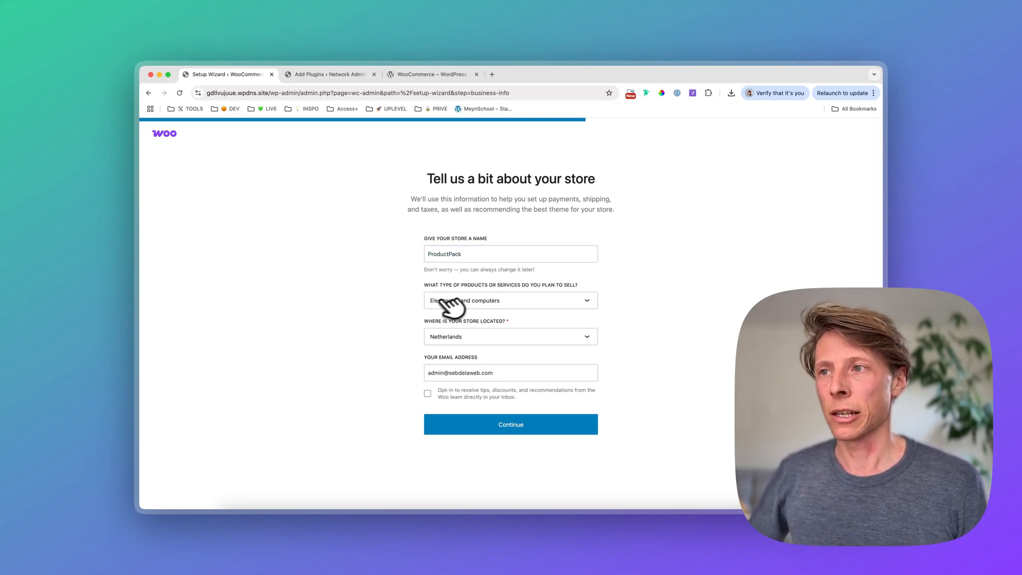
- Submit ProductPack's details with 'Electronics and computers' as product type, located in the Netherlands
{"action": "left_click", "coordinate": [511, 300]}
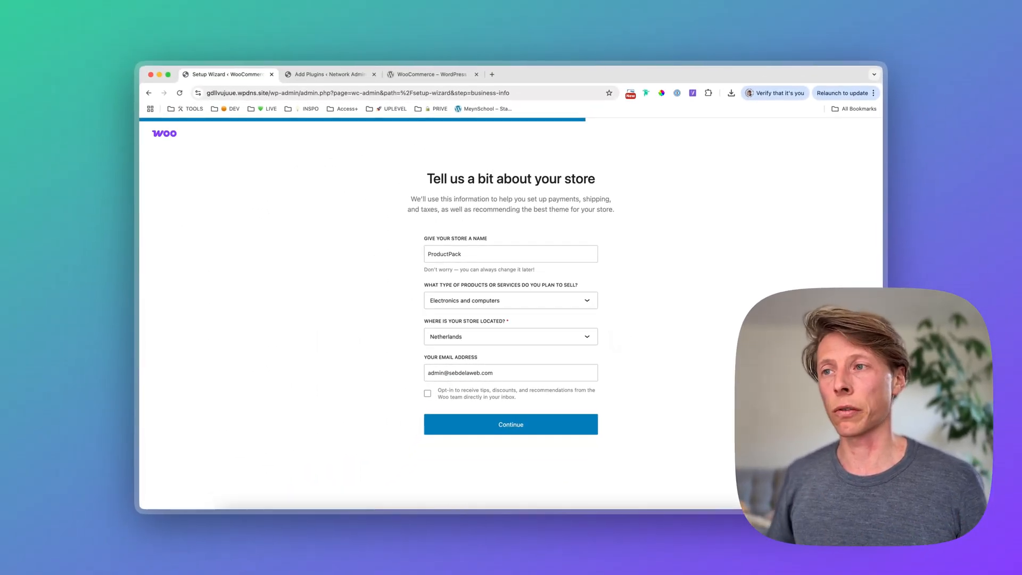
{"action": "mouse_move", "coordinate": [474, 344]}
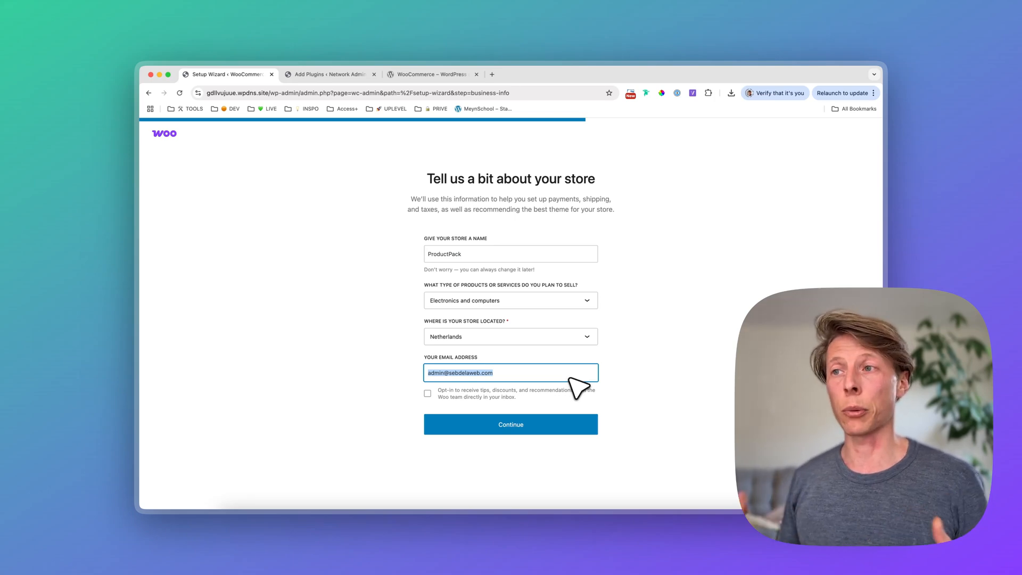
{"action": "mouse_move", "coordinate": [576, 388]}
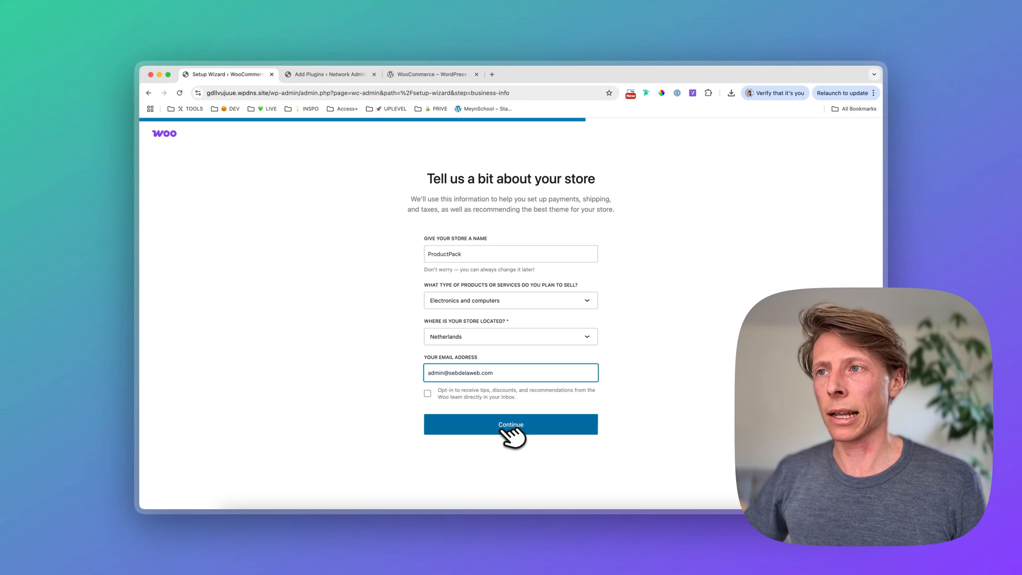
{"action": "left_click", "coordinate": [511, 425]}
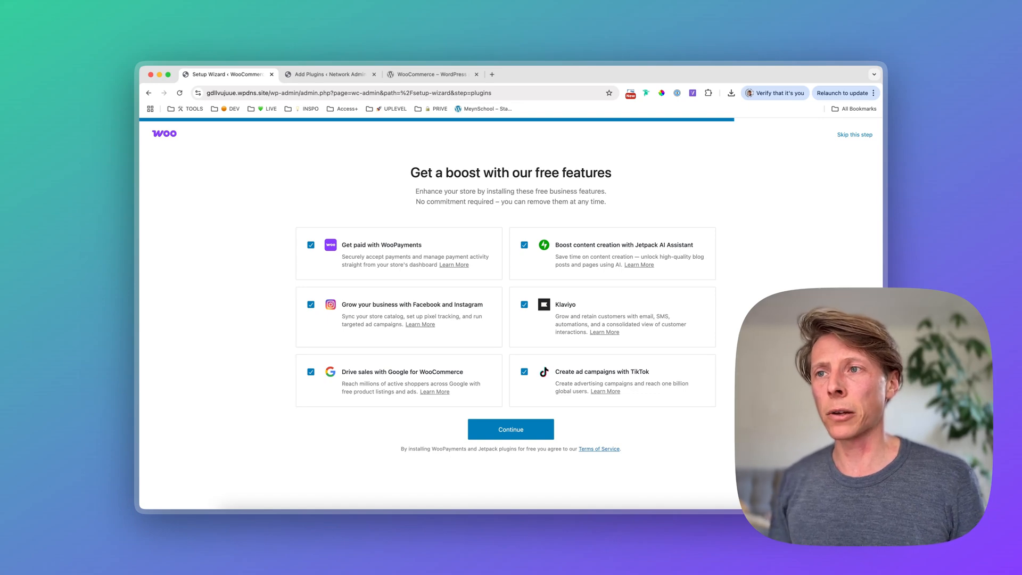
{"action": "mouse_move", "coordinate": [604, 364]}
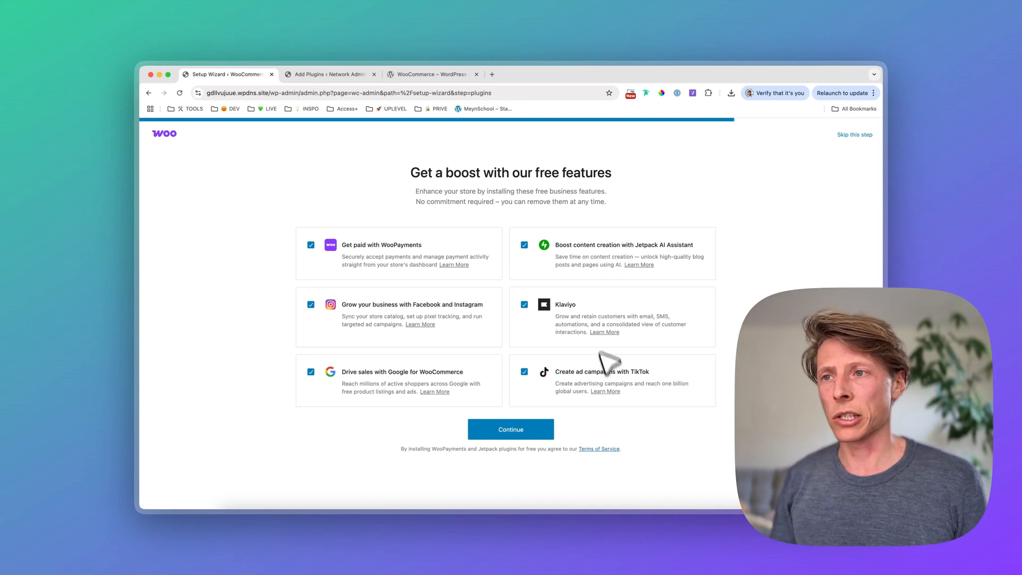
{"action": "mouse_move", "coordinate": [604, 411]}
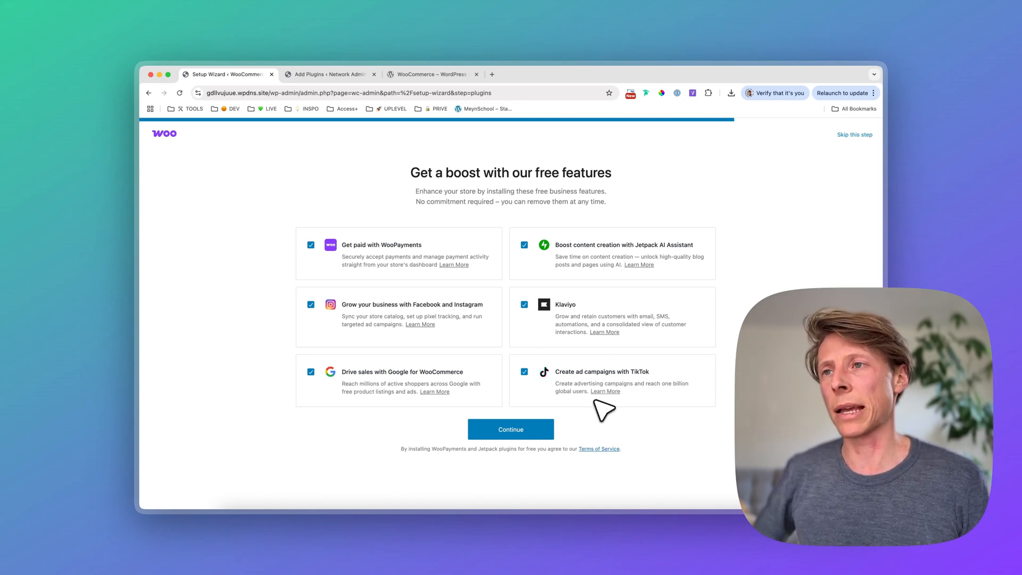
{"action": "mouse_move", "coordinate": [417, 274]}
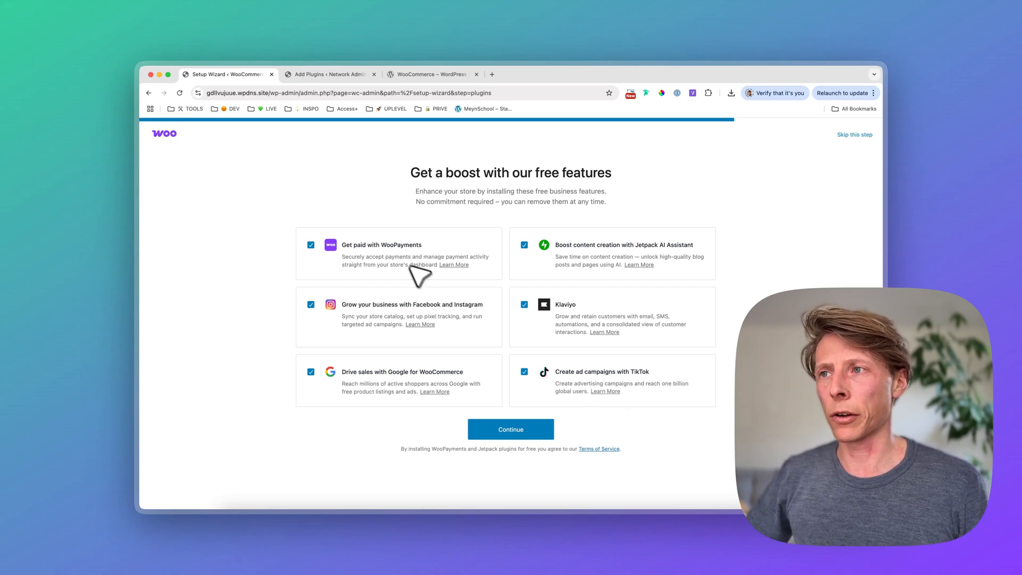
{"action": "mouse_move", "coordinate": [396, 265]}
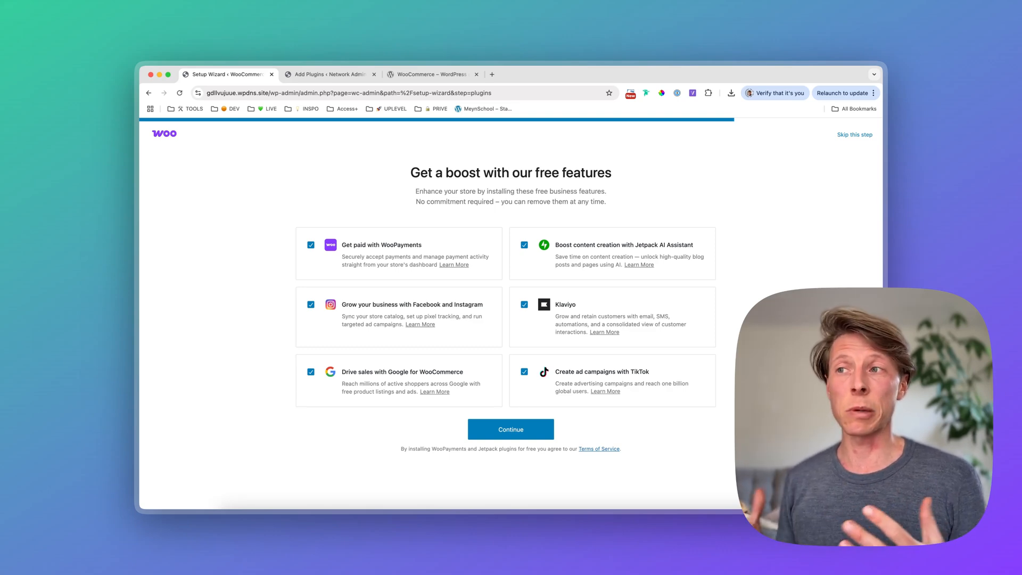
{"action": "mouse_move", "coordinate": [421, 267]}
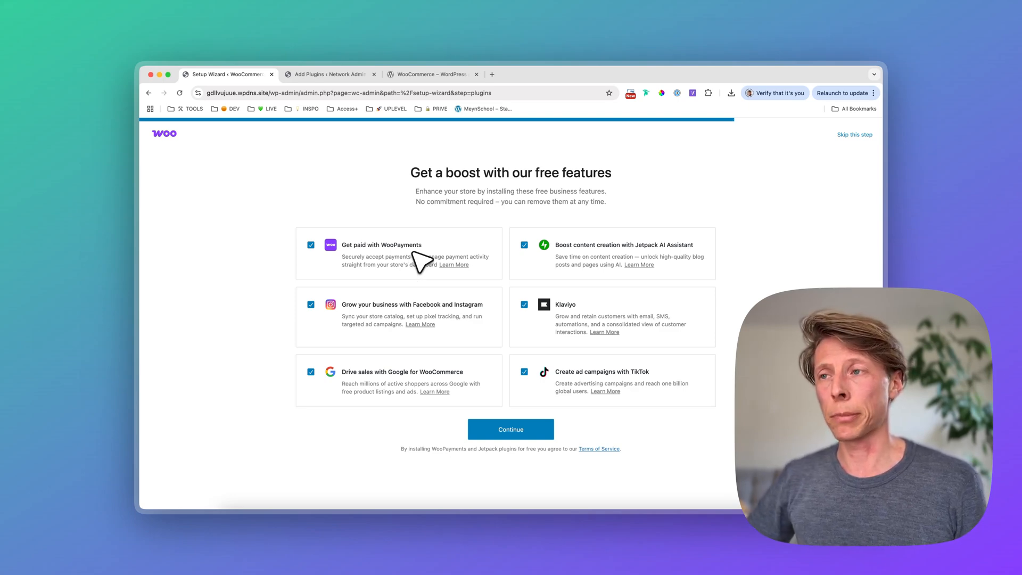
{"action": "mouse_move", "coordinate": [414, 256]}
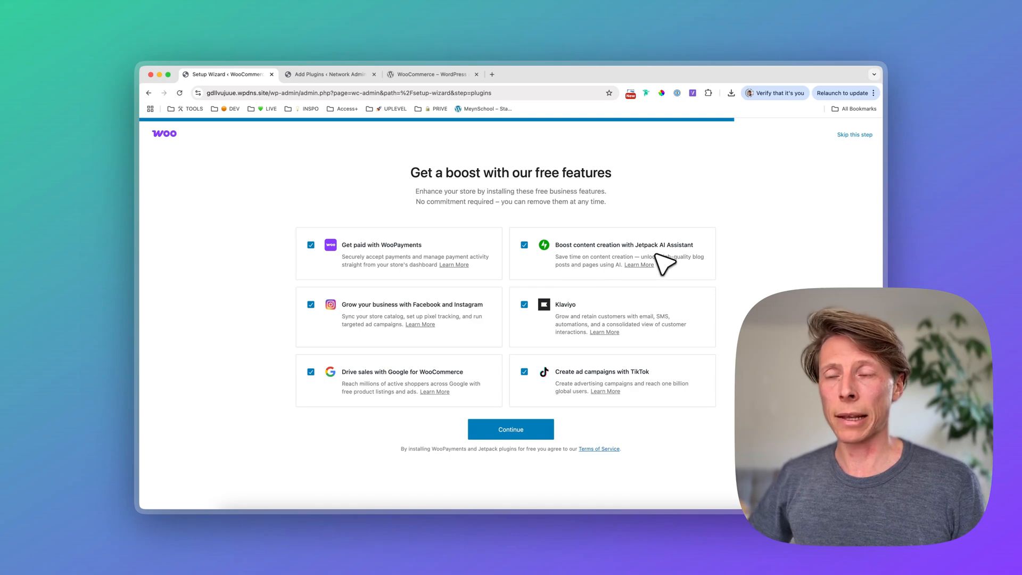
{"action": "mouse_move", "coordinate": [707, 274]}
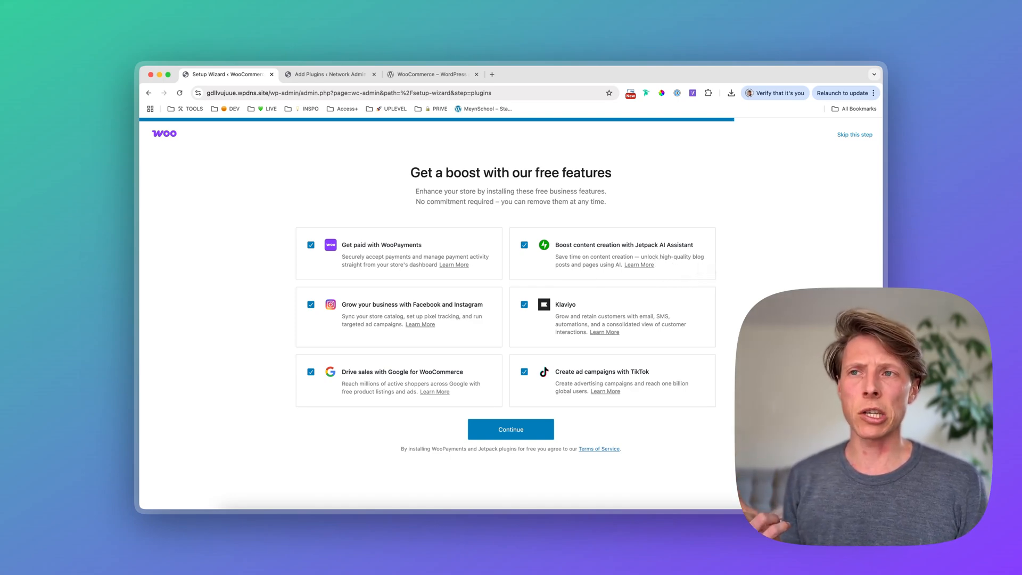
{"action": "mouse_move", "coordinate": [707, 276]}
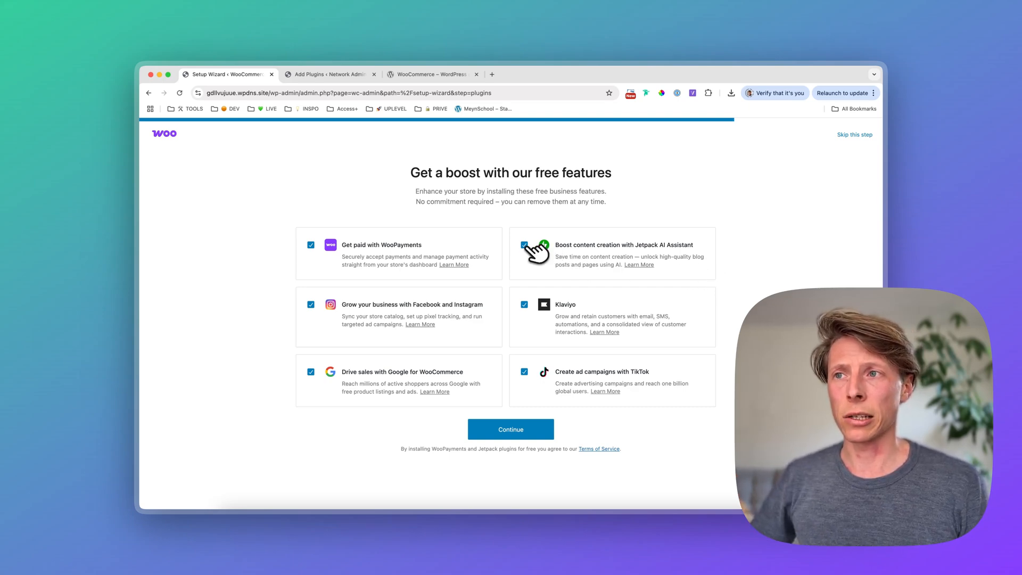
- Untick Jetpack AI Assistant so no recommended free extension remains selected
{"action": "left_click", "coordinate": [523, 245]}
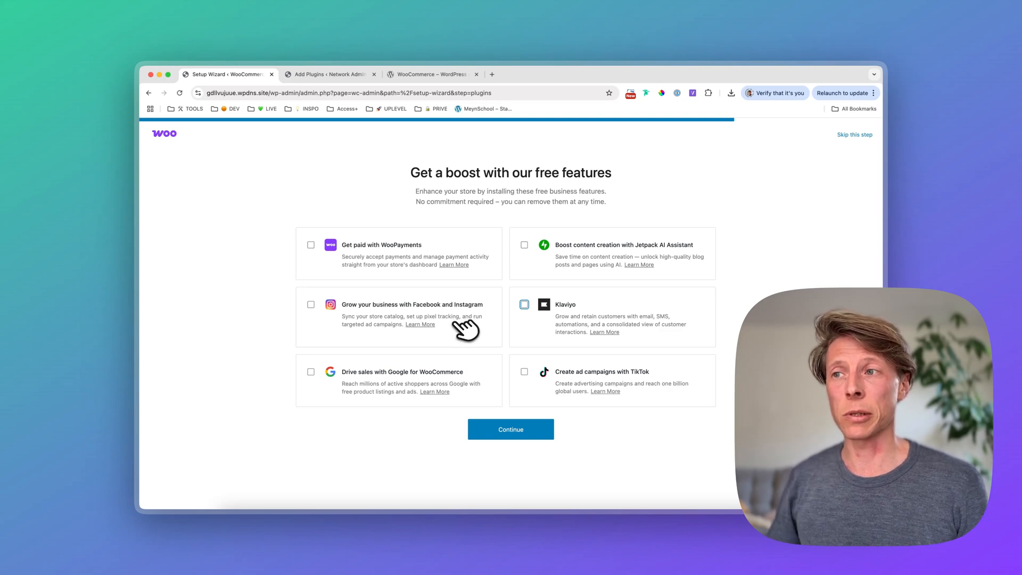
{"action": "mouse_move", "coordinate": [456, 326]}
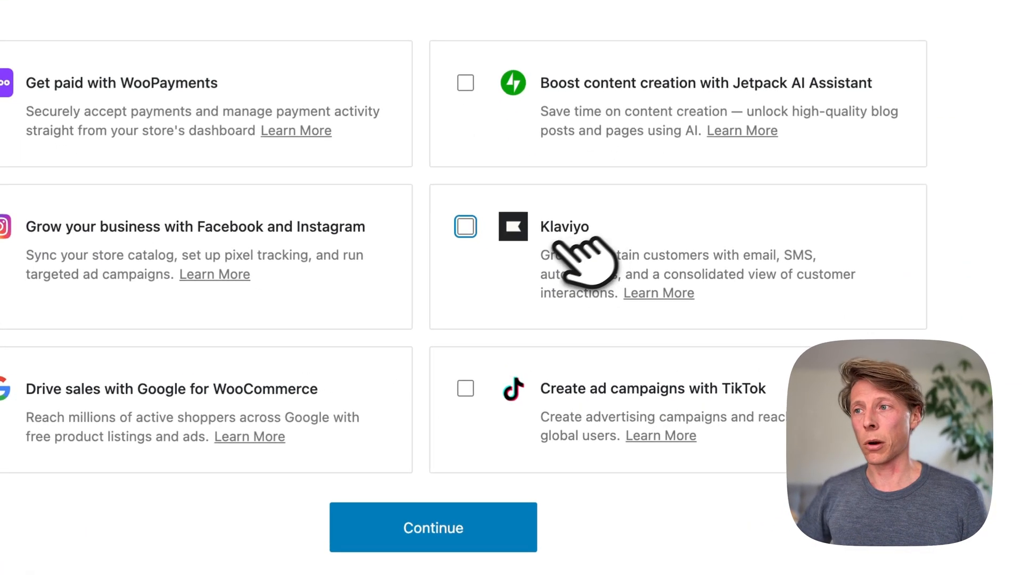
{"action": "scroll", "scroll_direction": "down", "scroll_amount": 3}
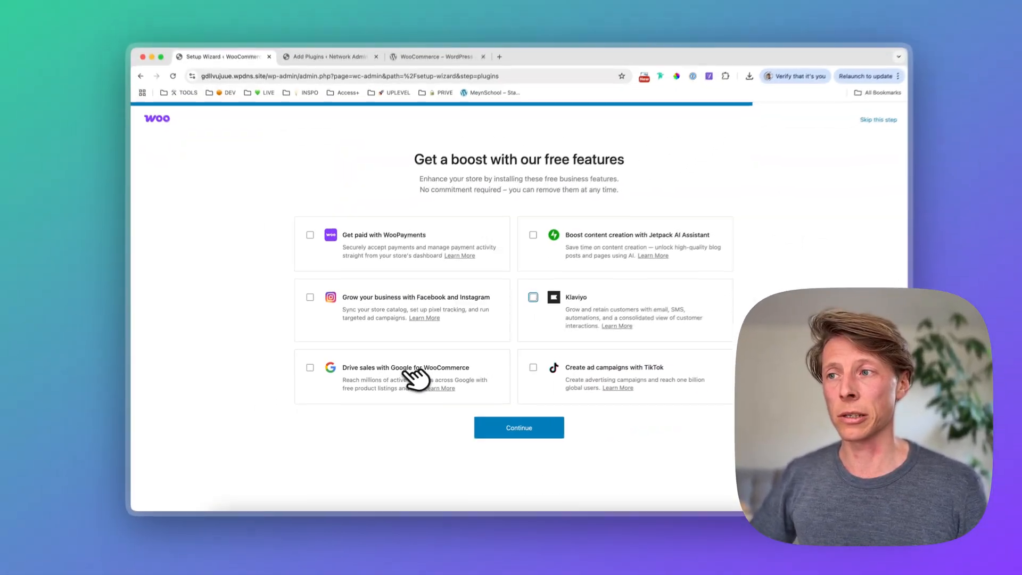
{"action": "scroll", "scroll_direction": "down", "scroll_amount": 3}
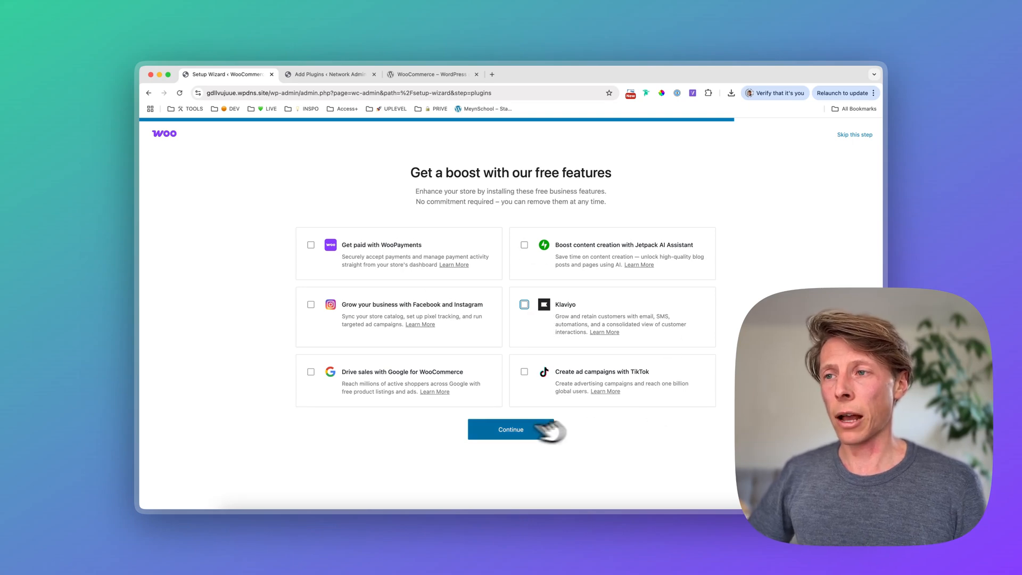
- Finish the wizard without extra features, landing on WooCommerce Home for ProductPack
{"action": "left_click", "coordinate": [511, 429]}
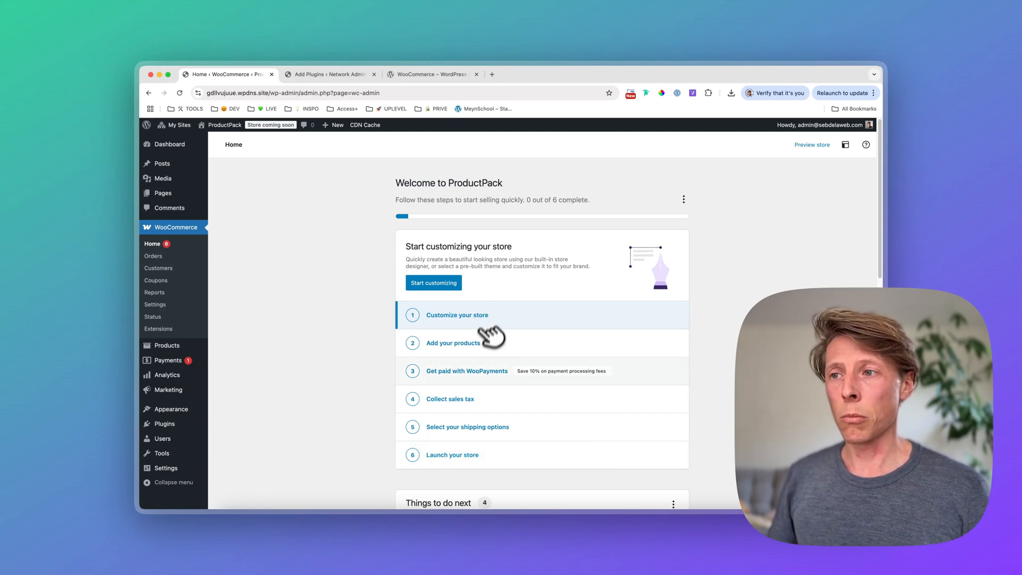
{"action": "mouse_move", "coordinate": [502, 380]}
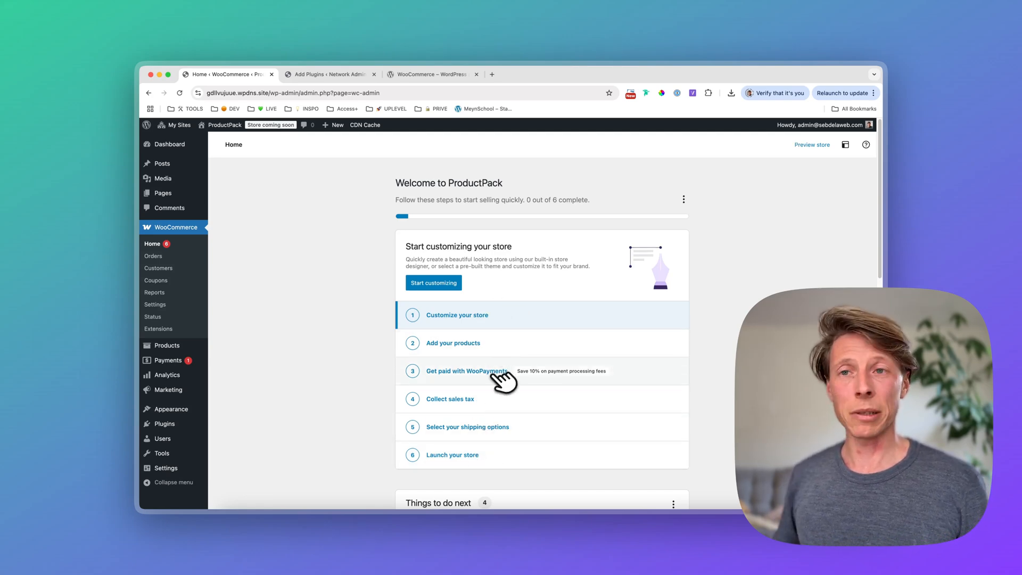